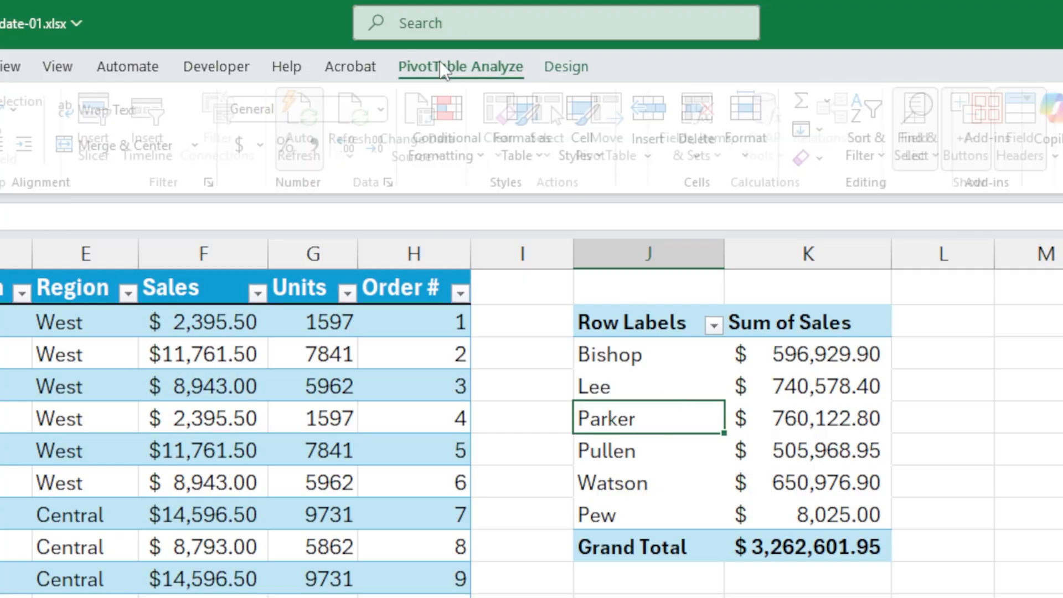
Step: Preview the PivotTable Analyze Auto Refresh option, then return to the plain Sales Data sheet
{"action": "left_click", "coordinate": [461, 67]}
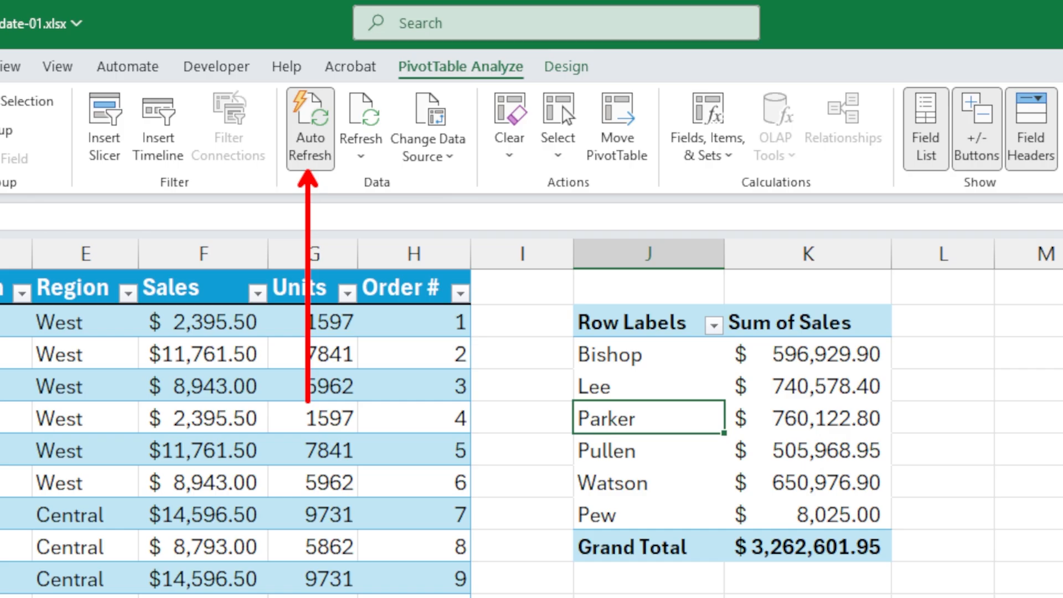
{"action": "left_click", "coordinate": [87, 575]}
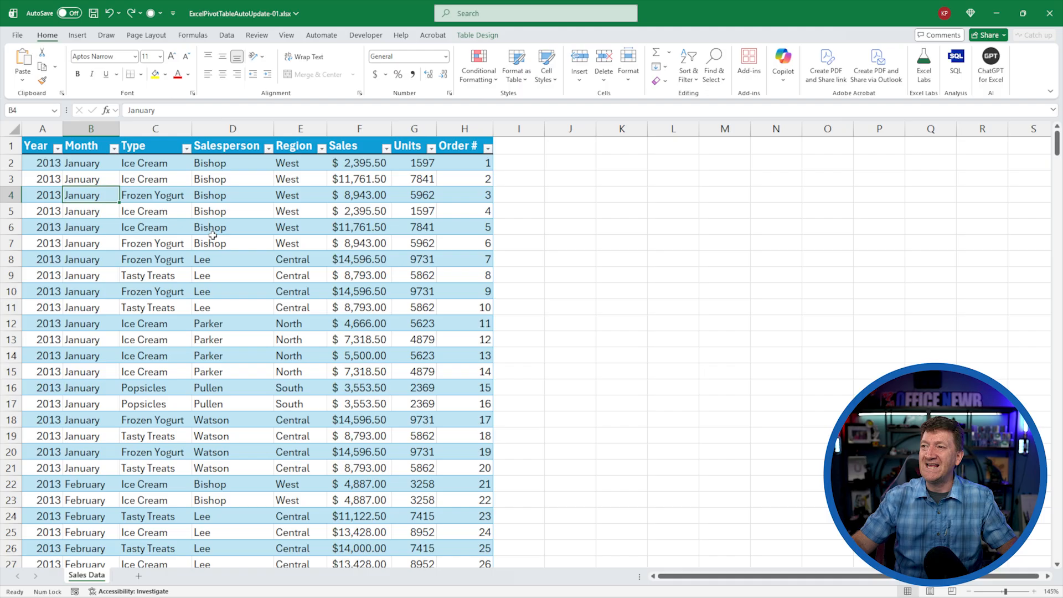
Step: Select a cell inside the sales table and show the Insert ribbon commands
{"action": "left_click", "coordinate": [233, 242]}
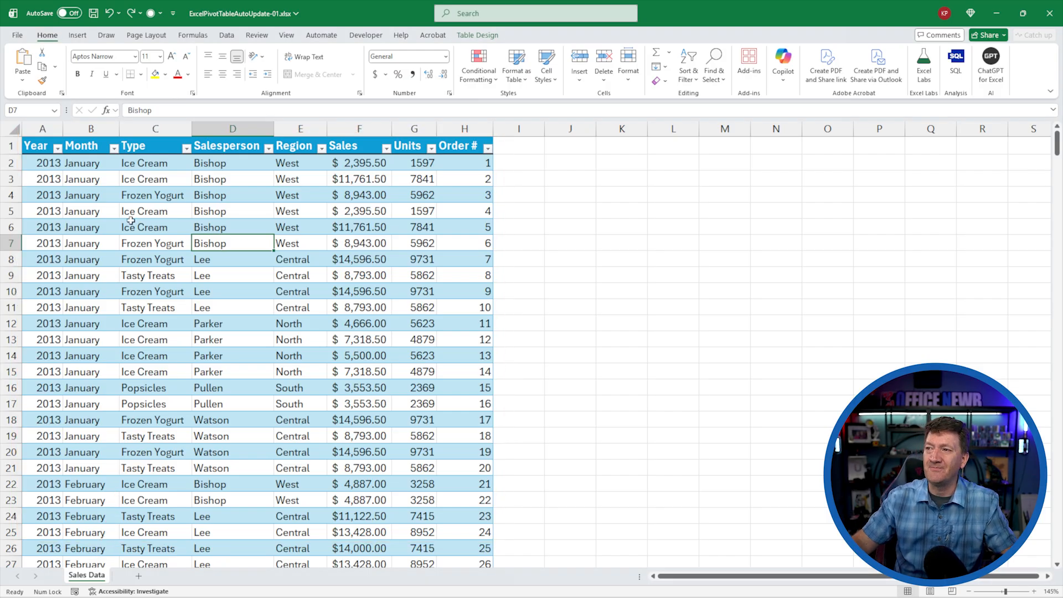
{"action": "left_click", "coordinate": [155, 243]}
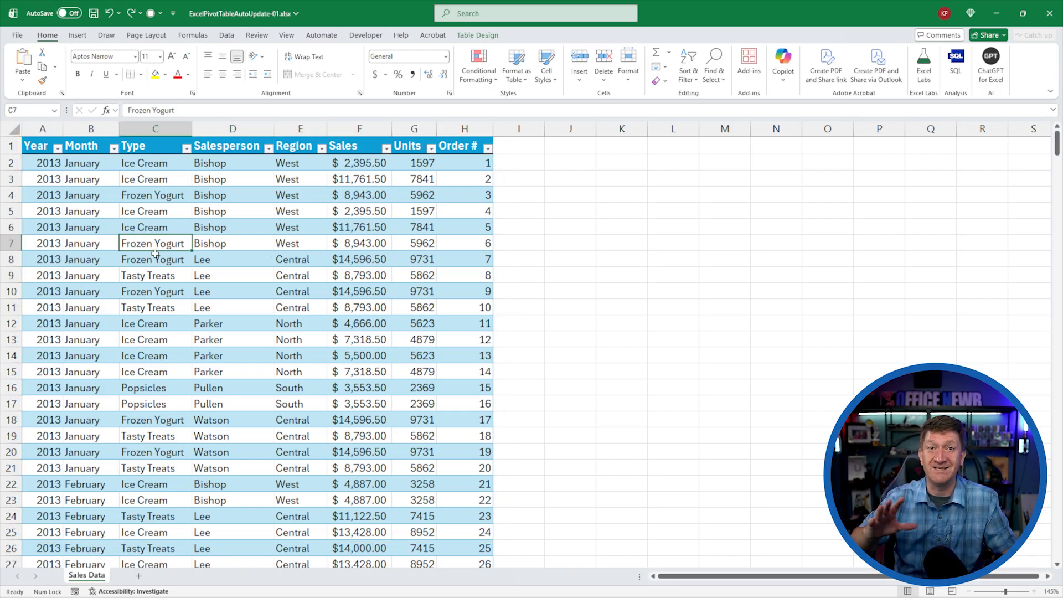
{"action": "left_click", "coordinate": [78, 34]}
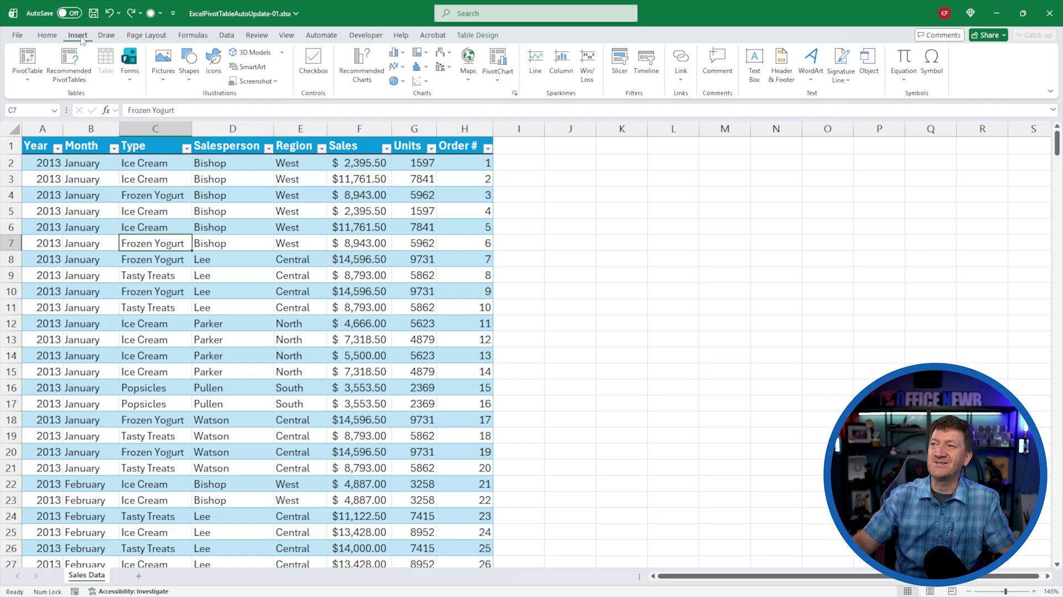
Step: Insert a PivotTable from tblSales on the existing worksheet at cell J2
{"action": "left_click", "coordinate": [27, 65]}
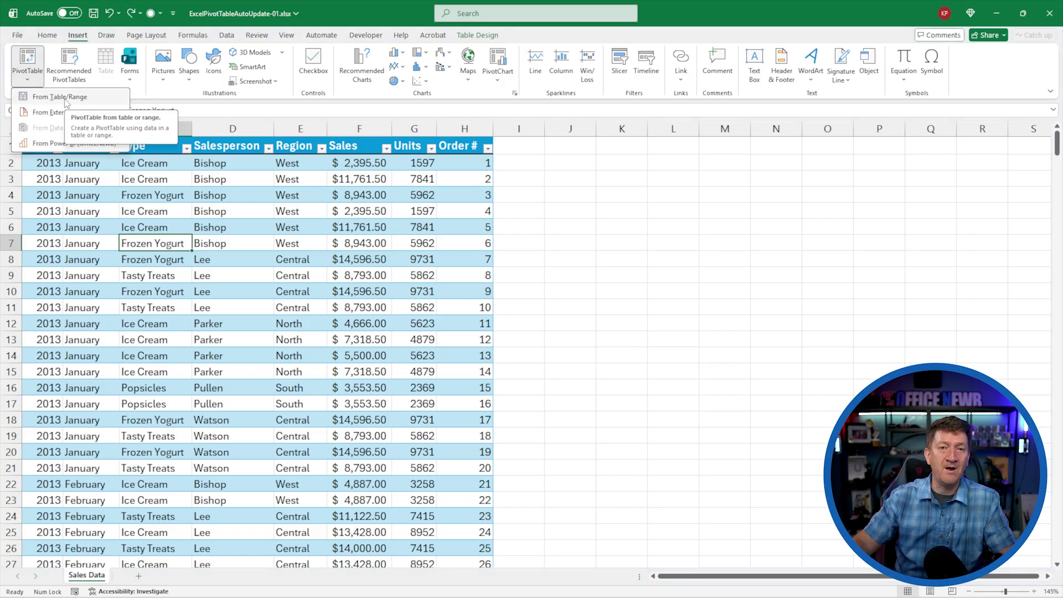
{"action": "left_click", "coordinate": [61, 96]}
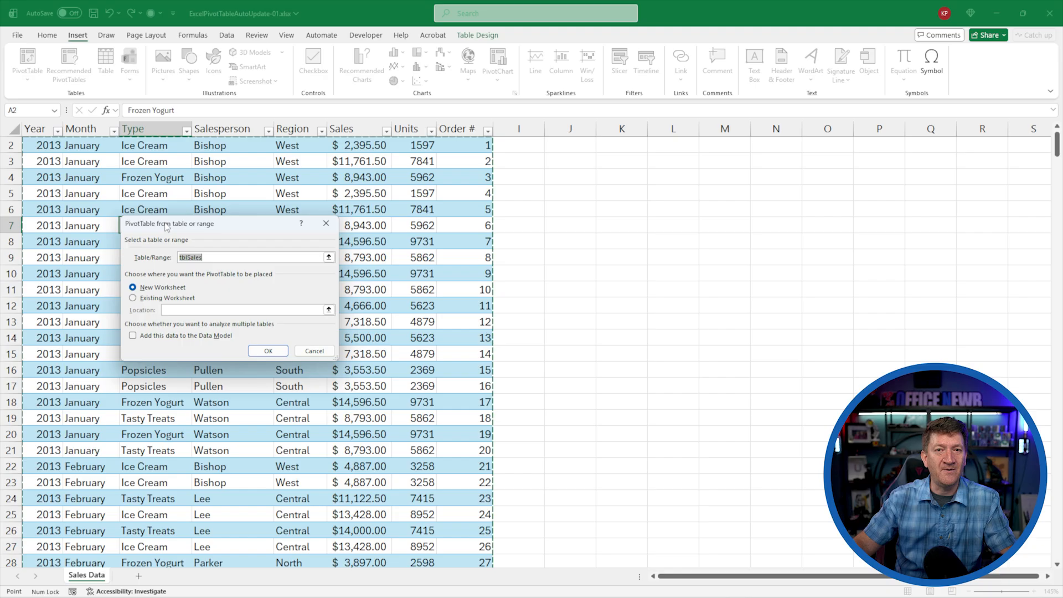
{"action": "mouse_move", "coordinate": [215, 233]}
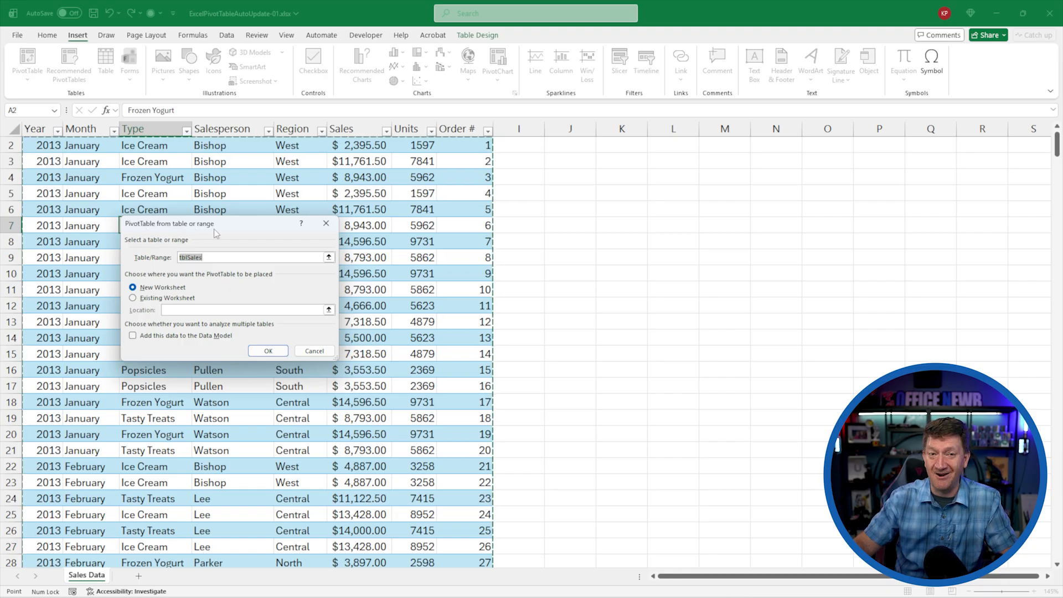
{"action": "mouse_move", "coordinate": [183, 270]}
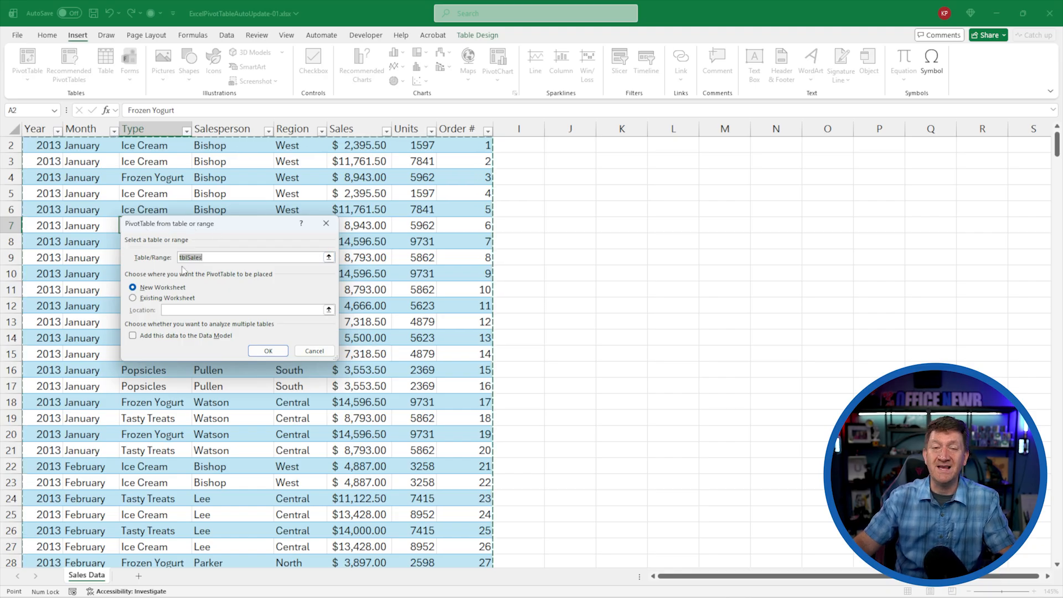
{"action": "mouse_move", "coordinate": [191, 168]}
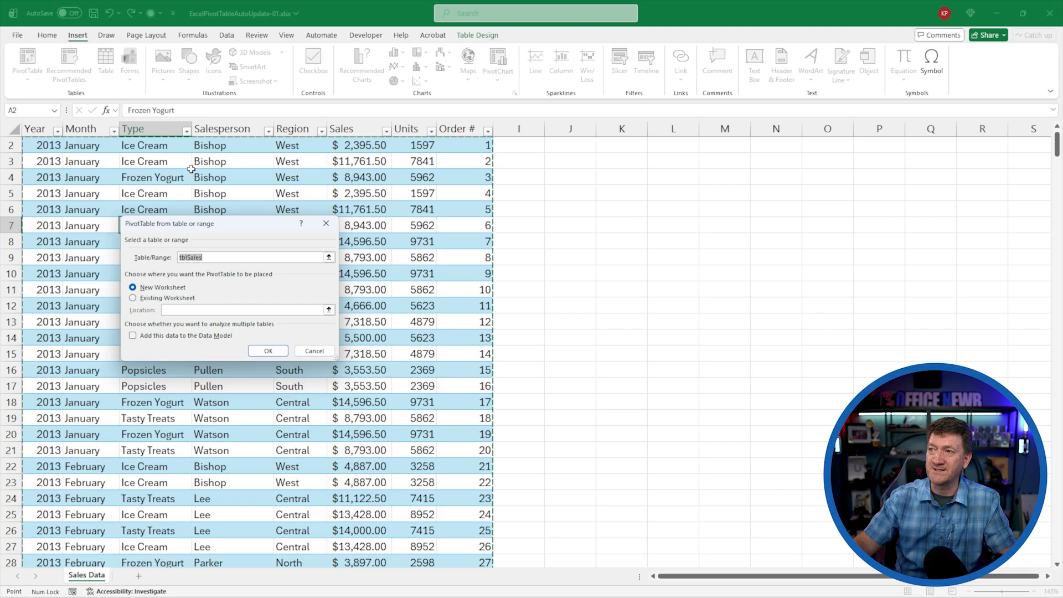
{"action": "scroll", "scroll_direction": "up", "scroll_amount": 3}
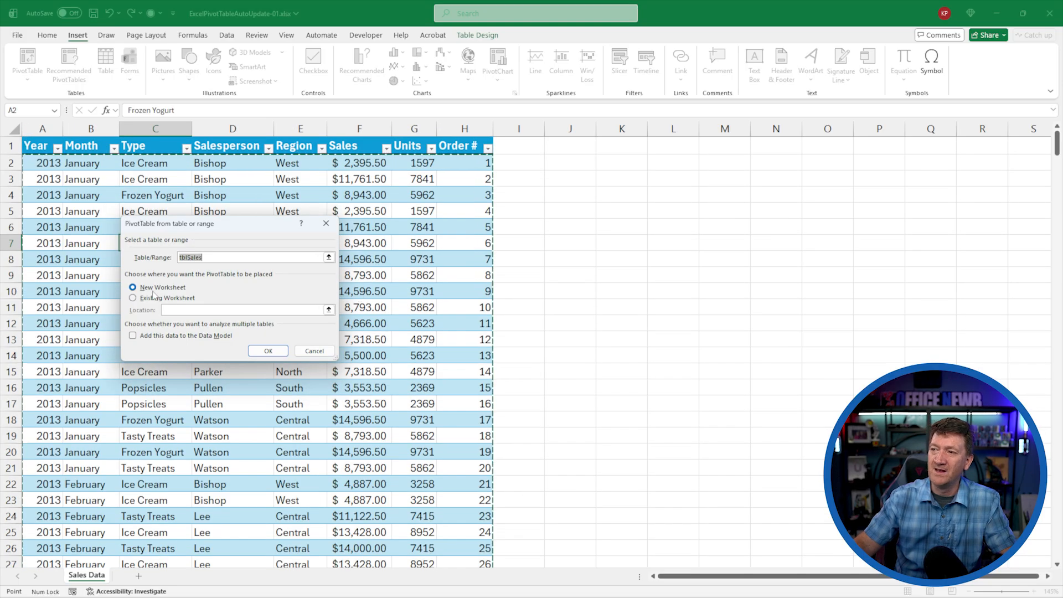
{"action": "left_click", "coordinate": [134, 298]}
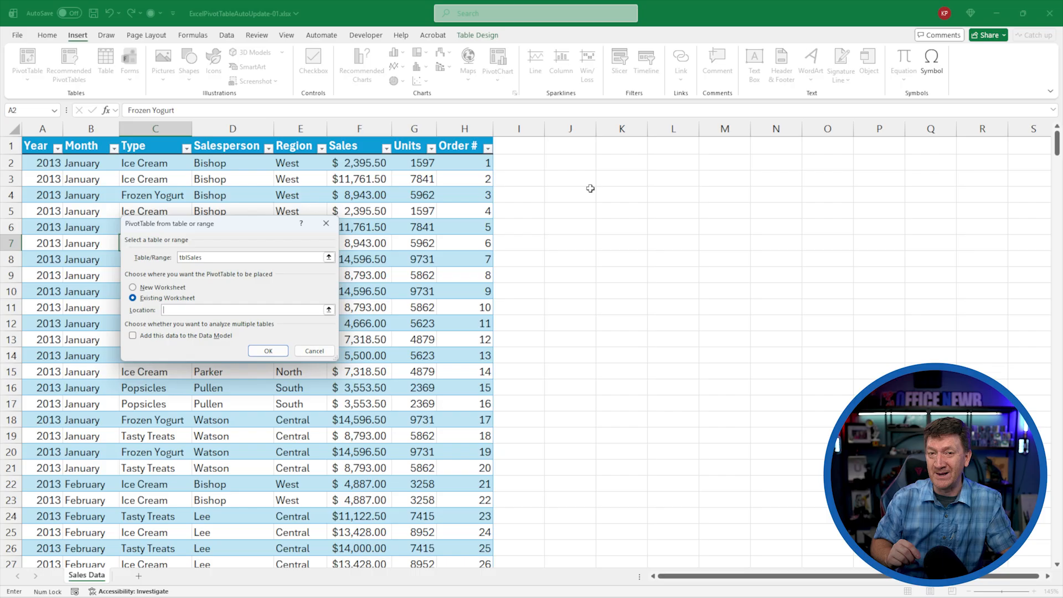
{"action": "mouse_move", "coordinate": [417, 265]}
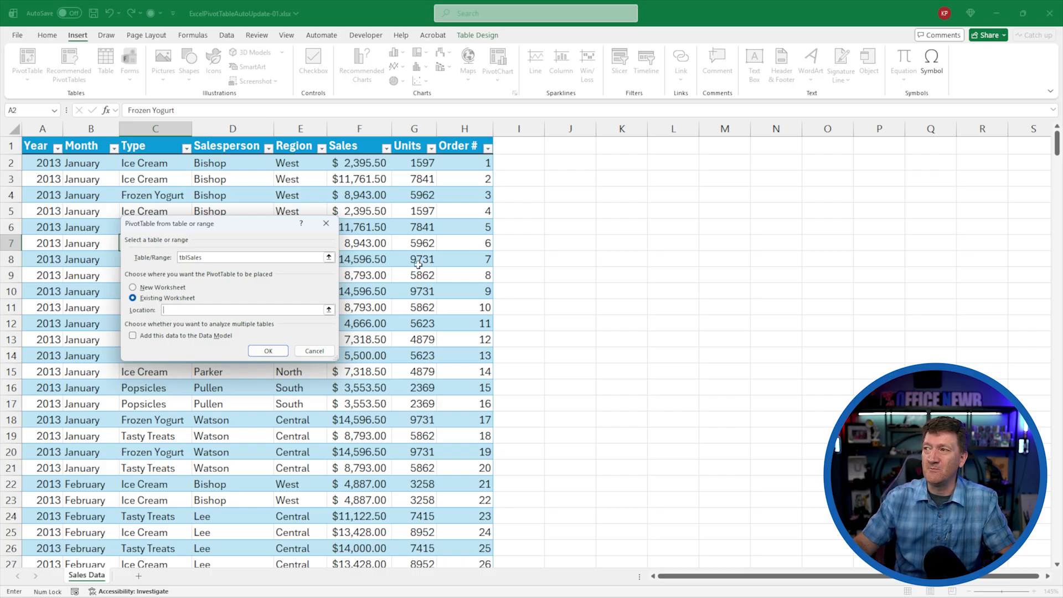
{"action": "left_click", "coordinate": [571, 162]}
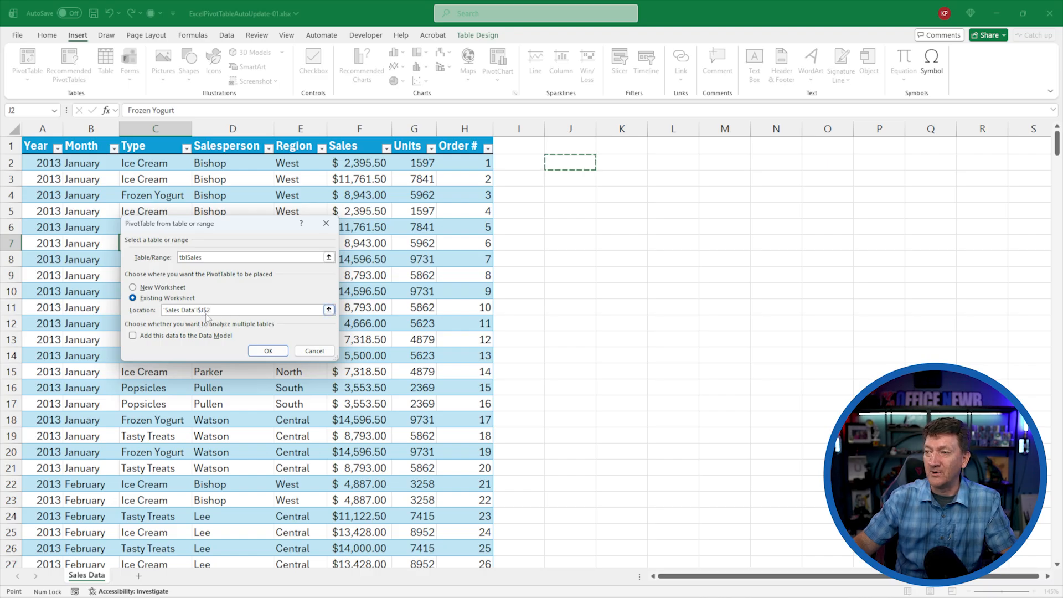
{"action": "left_click", "coordinate": [267, 350]}
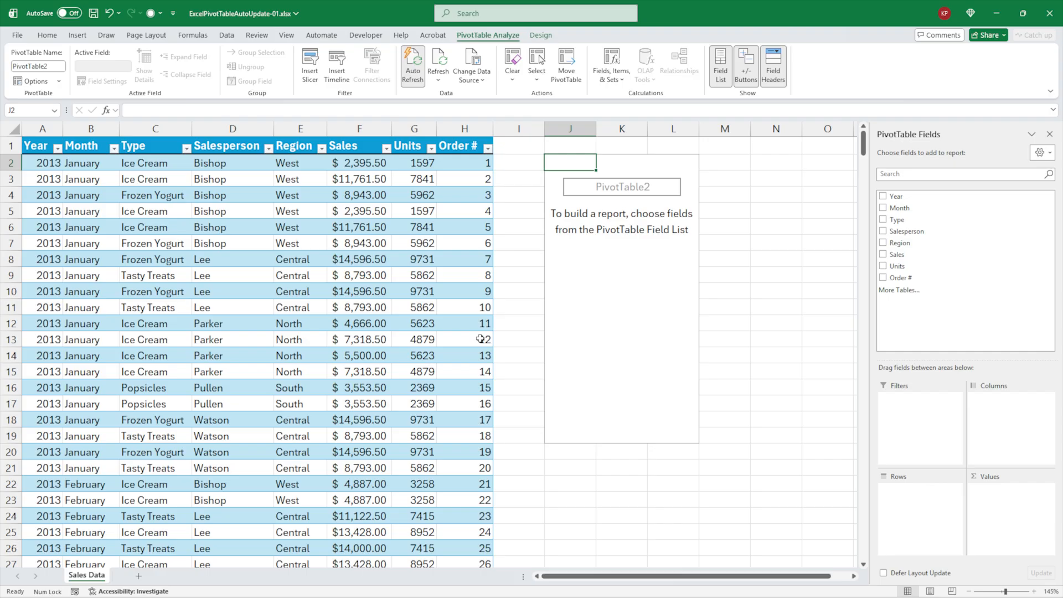
{"action": "mouse_move", "coordinate": [691, 210]}
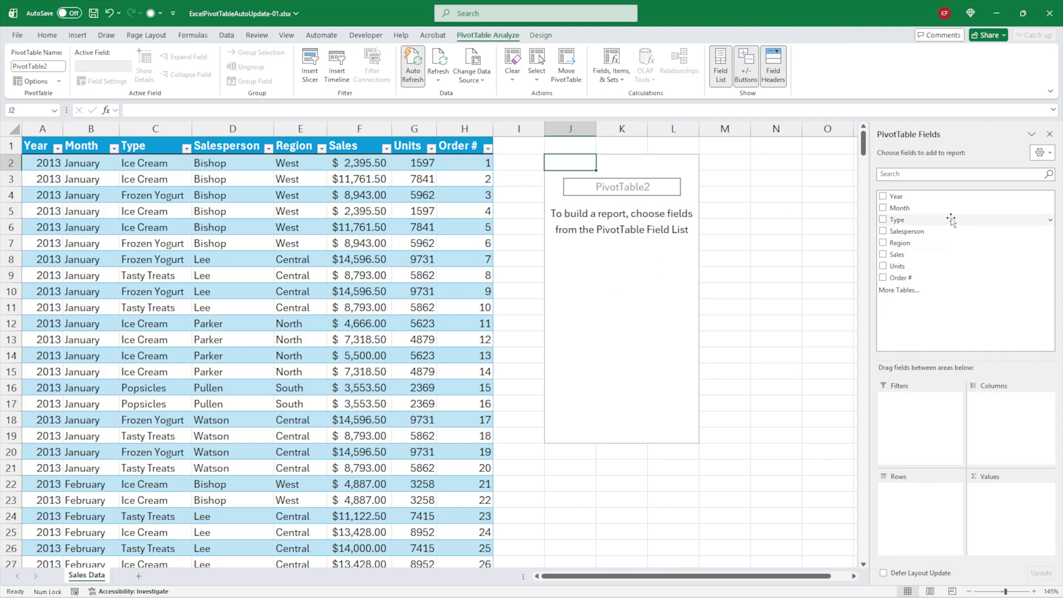
{"action": "mouse_move", "coordinate": [909, 231]}
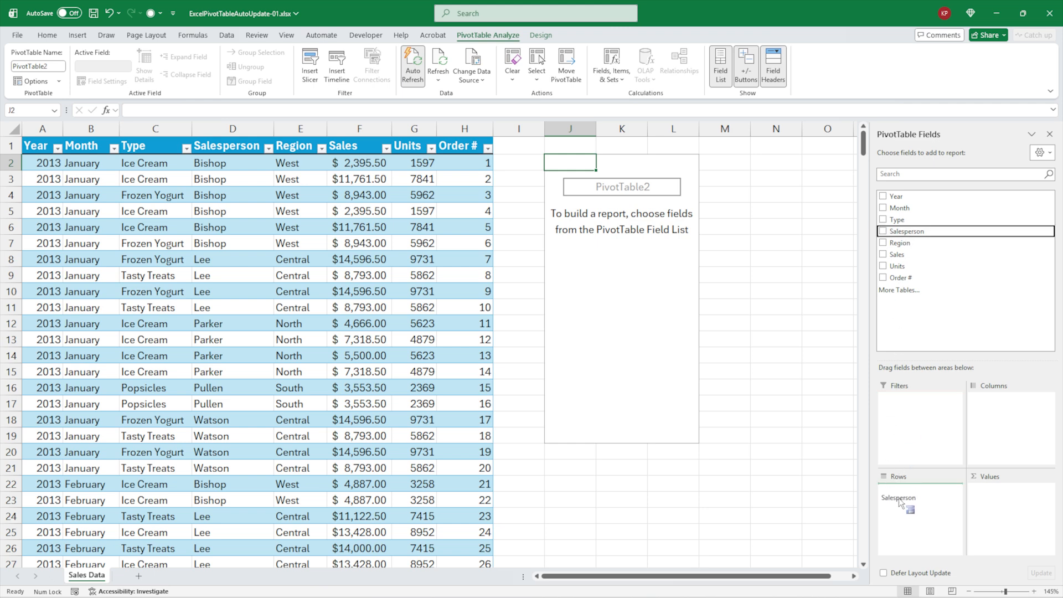
Step: Add Salesperson to Rows and Sum of Sales to Values, totalling $3,254,576.95
{"action": "left_click", "coordinate": [884, 231]}
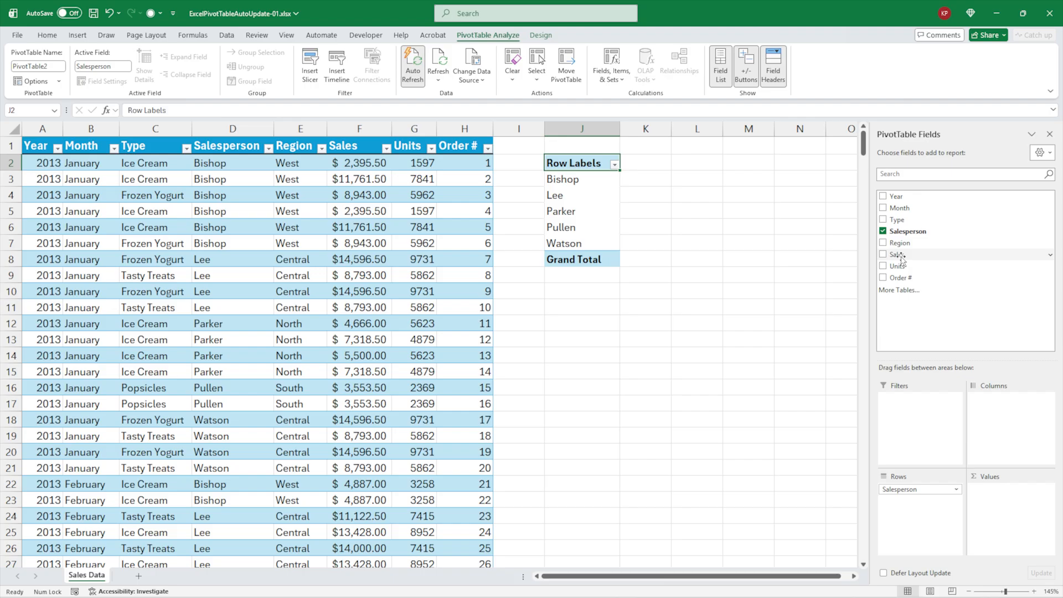
{"action": "left_click", "coordinate": [884, 254]}
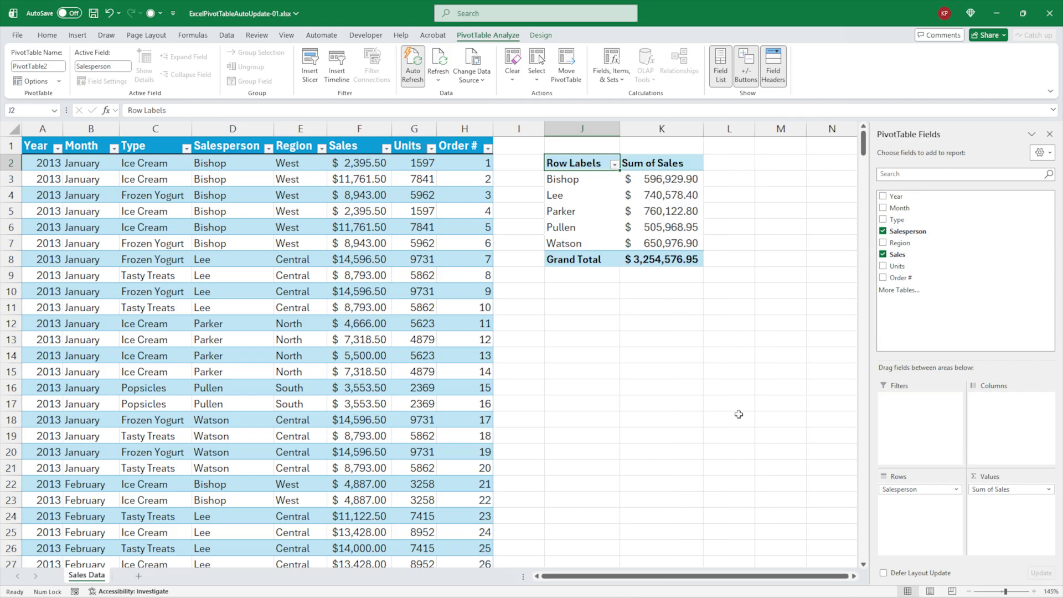
{"action": "mouse_move", "coordinate": [617, 367]}
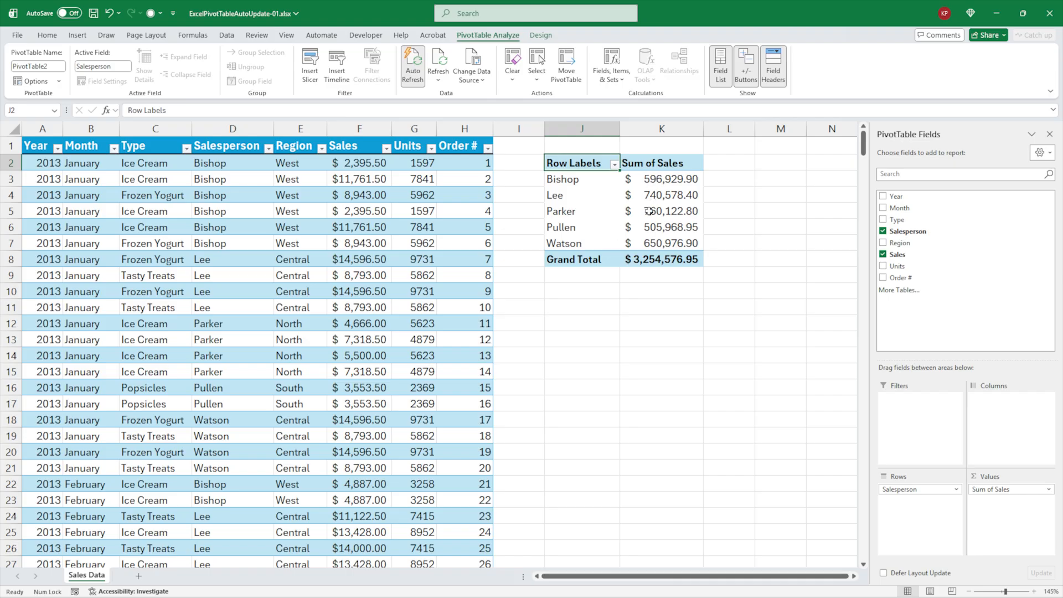
{"action": "mouse_move", "coordinate": [659, 242]}
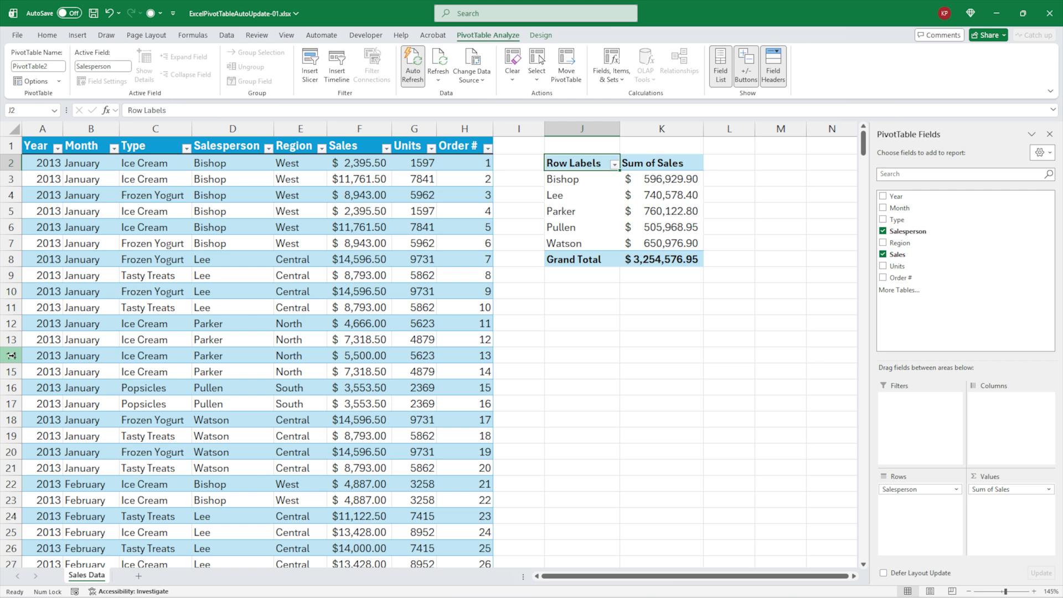
Step: Insert a blank row at row 14 from the row header's context menu
{"action": "left_click", "coordinate": [12, 356]}
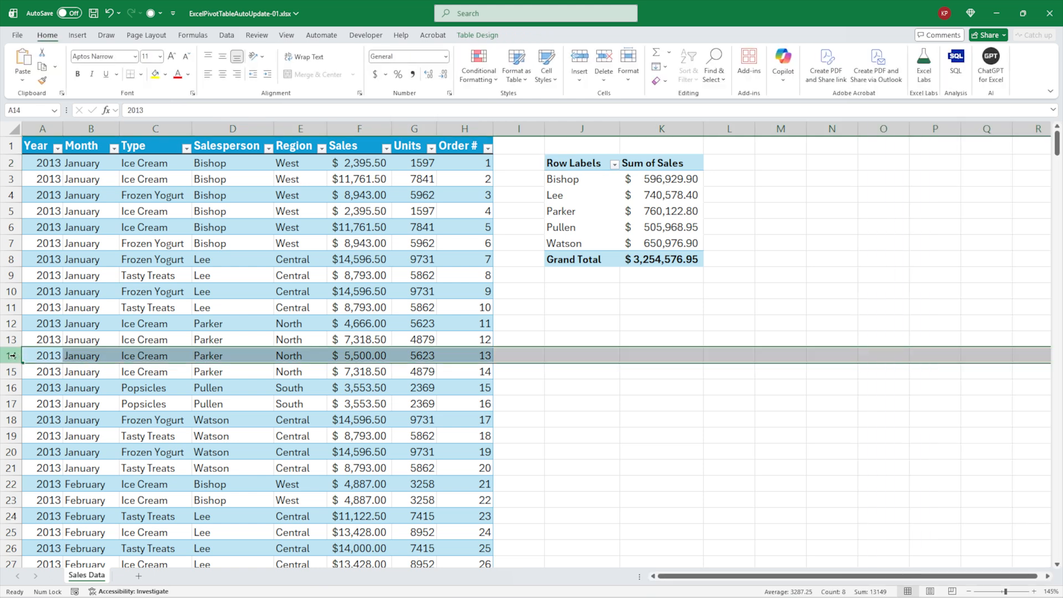
{"action": "mouse_move", "coordinate": [590, 204]}
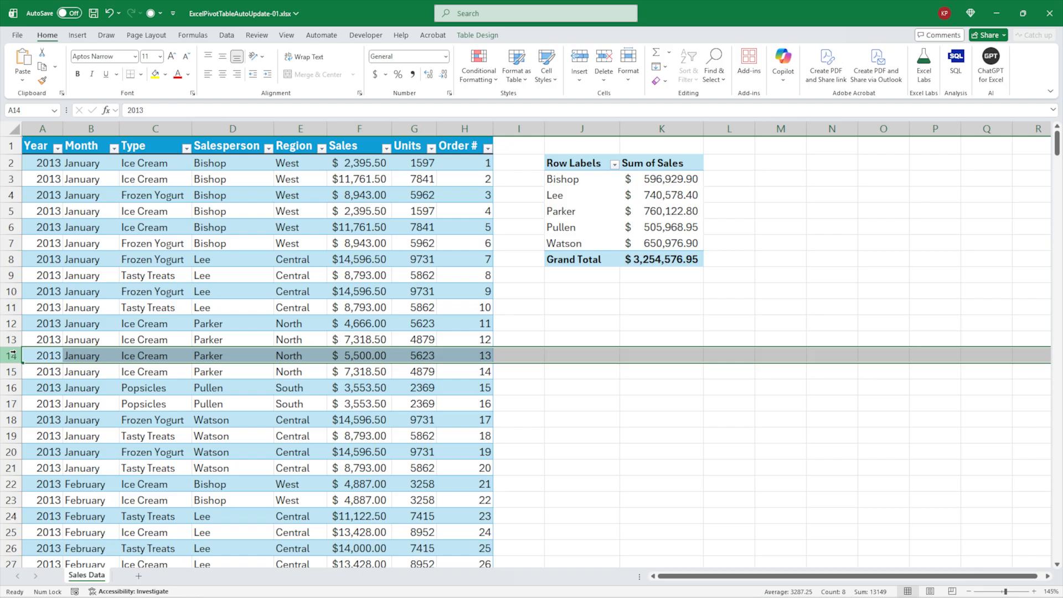
{"action": "right_click", "coordinate": [41, 355]}
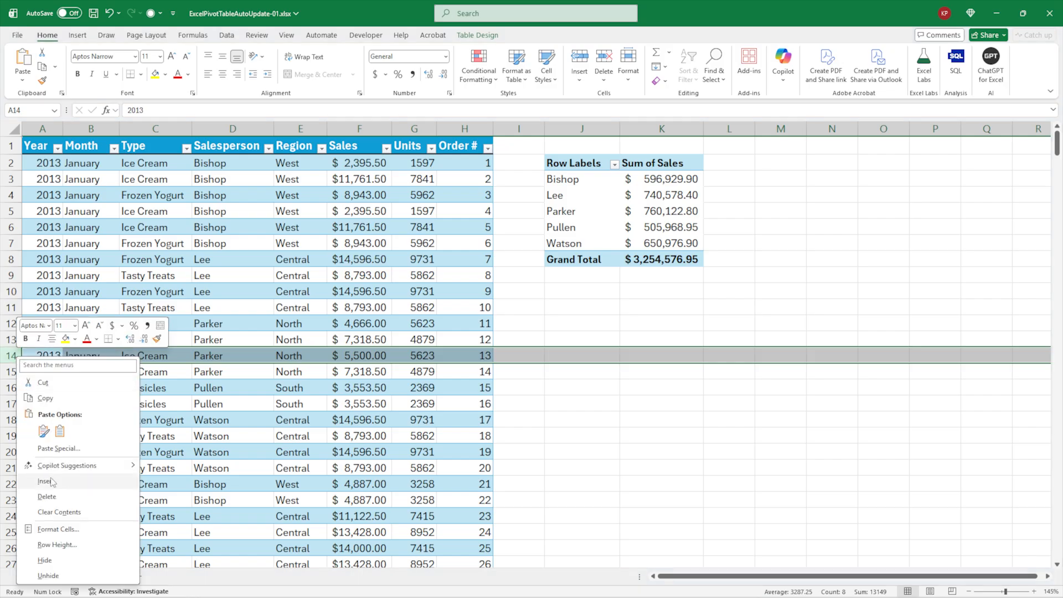
{"action": "left_click", "coordinate": [46, 481]}
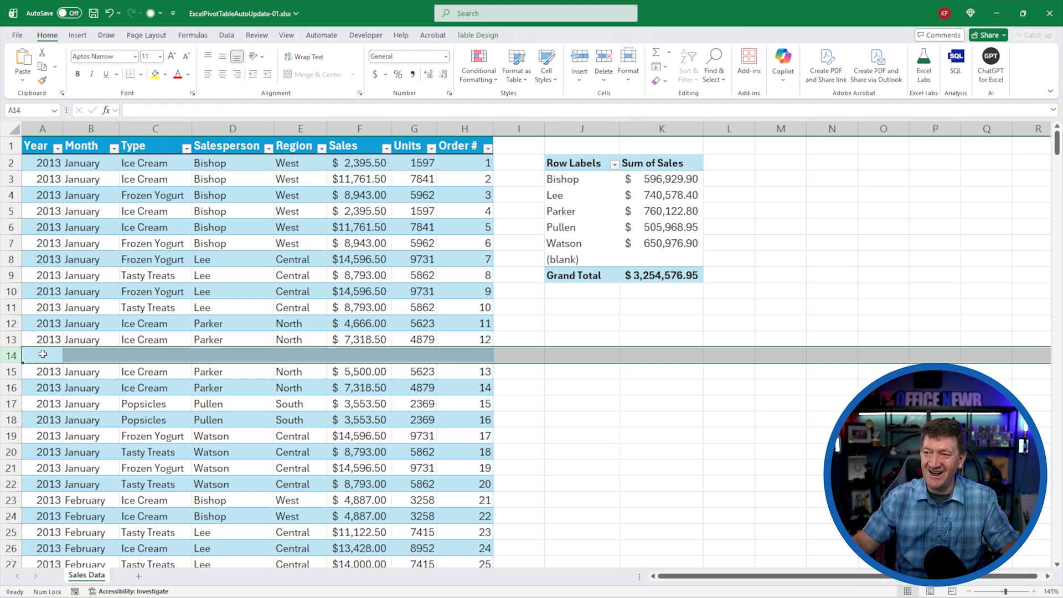
Step: Fill row 14 with Pew's 2025 October East Ice Cream sale (8025, 3250, 1000)
{"action": "type", "text": "2025"}
{"action": "left_click", "coordinate": [91, 355]}
{"action": "type", "text": "Octo"}
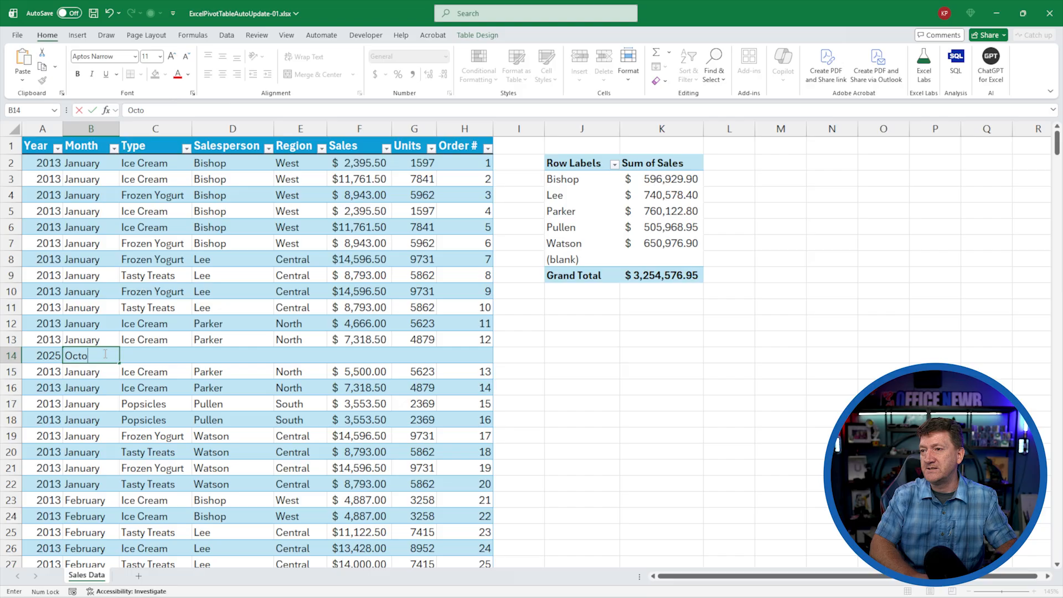
{"action": "type", "text": "ber"}
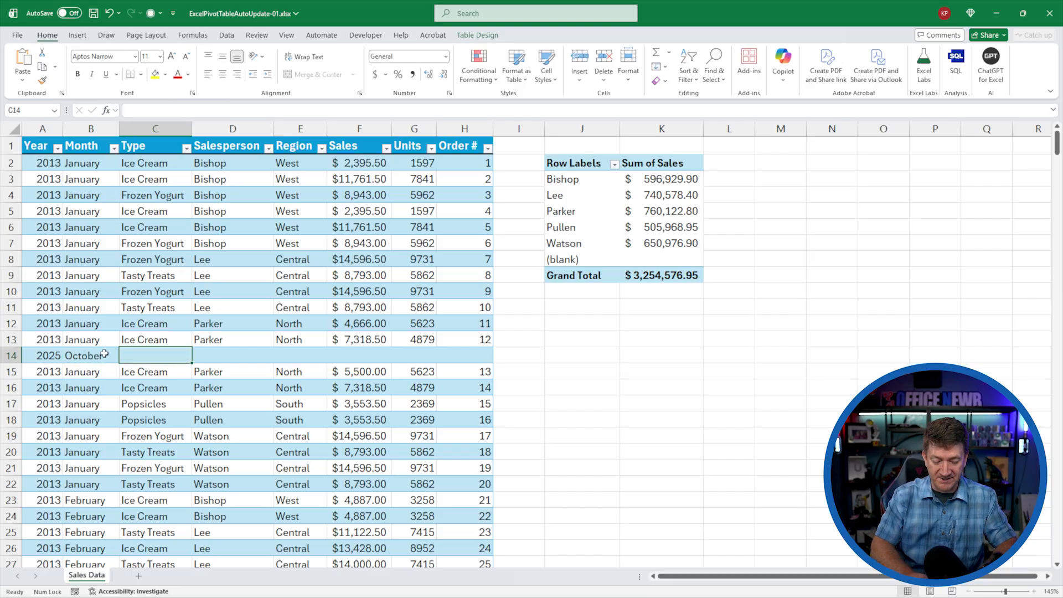
{"action": "type", "text": "Ice Cream"}
{"action": "left_click", "coordinate": [233, 355]}
{"action": "type", "text": "Pew"}
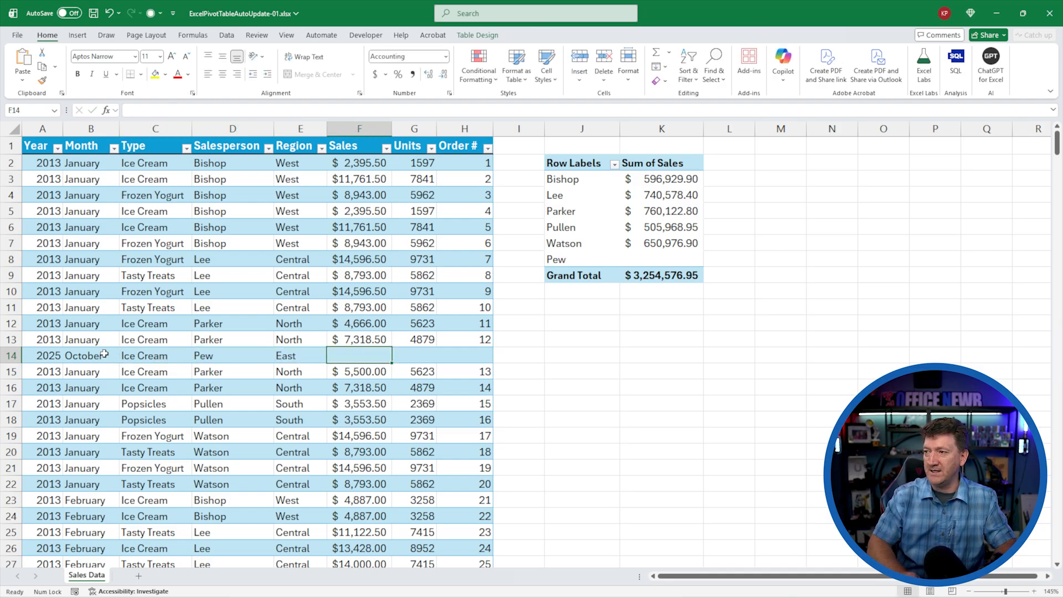
{"action": "type", "text": "80"}
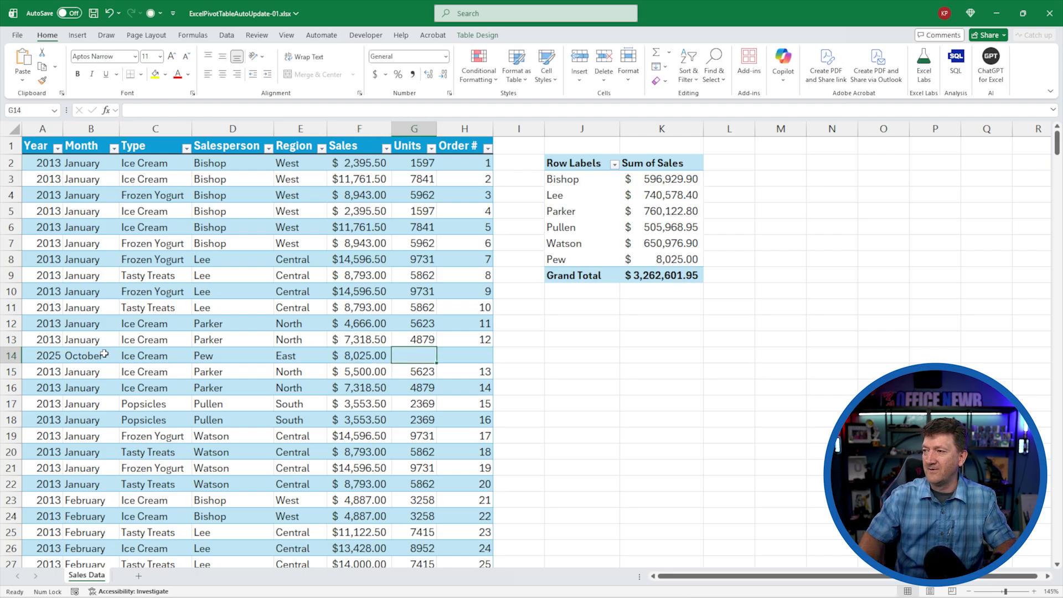
{"action": "type", "text": "3250"}
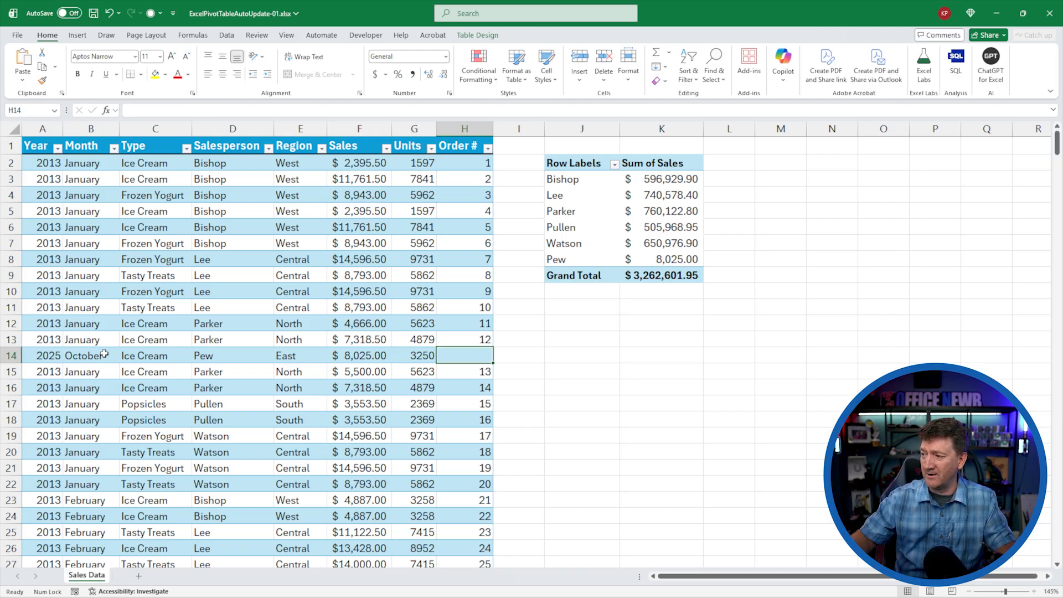
{"action": "type", "text": "1000"}
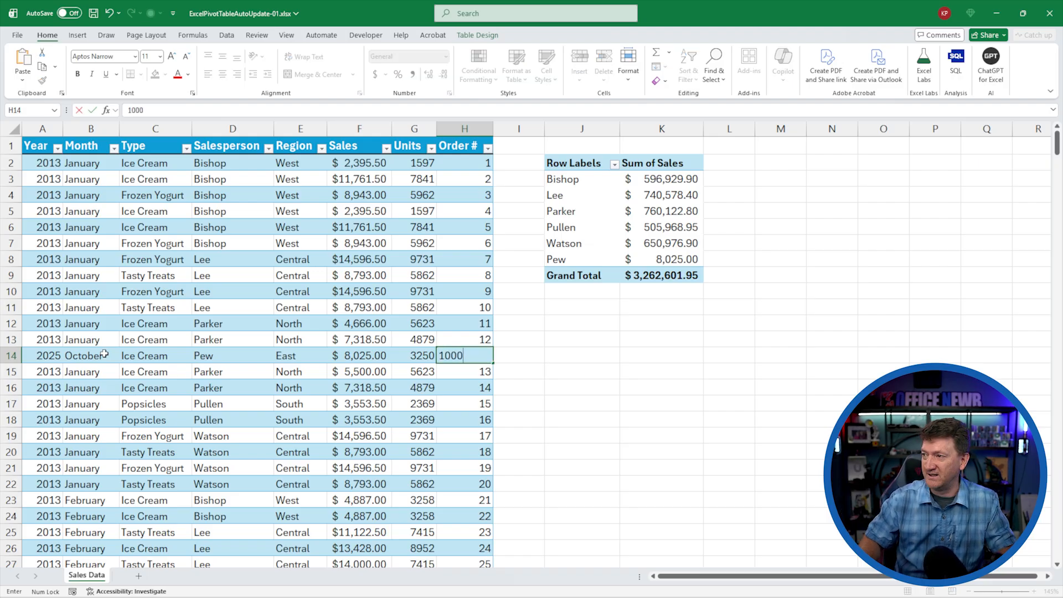
{"action": "key", "text": "enter"}
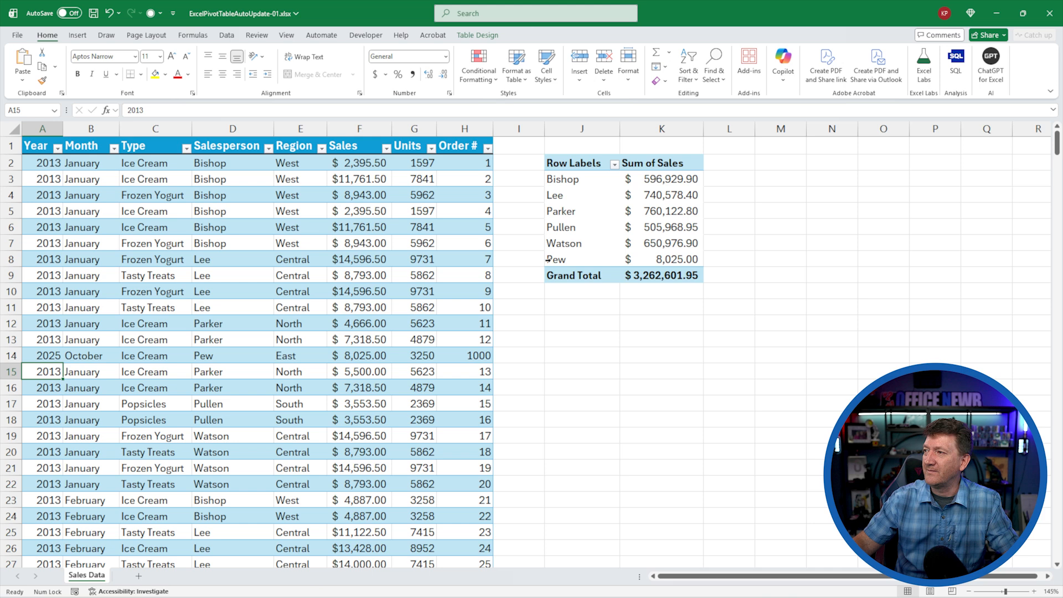
{"action": "left_click", "coordinate": [661, 259]}
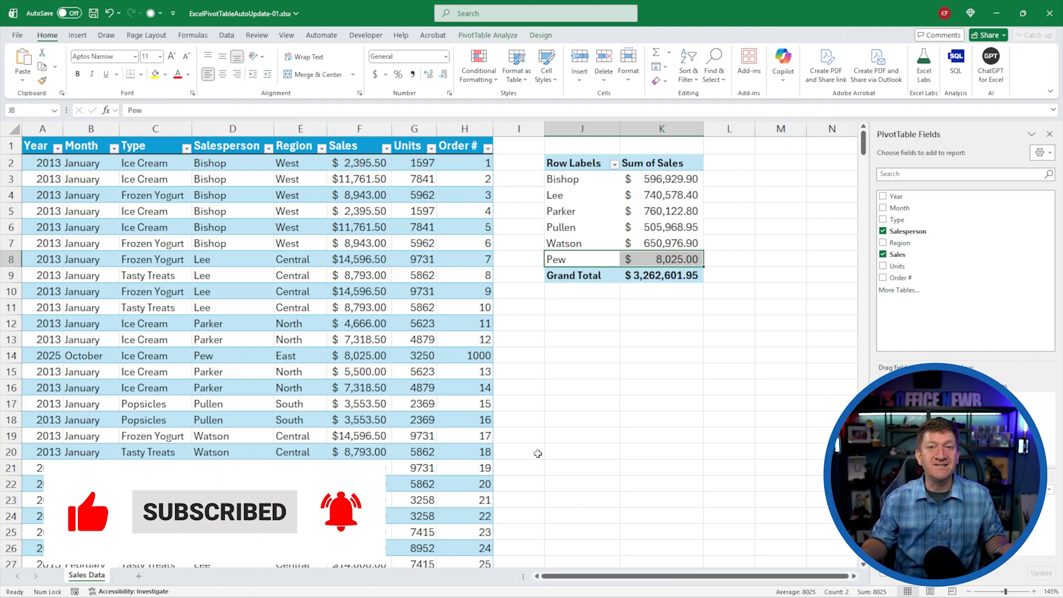
Step: Select Parker's pivot table entry and show the PivotTable Analyze commands
{"action": "left_click", "coordinate": [581, 211]}
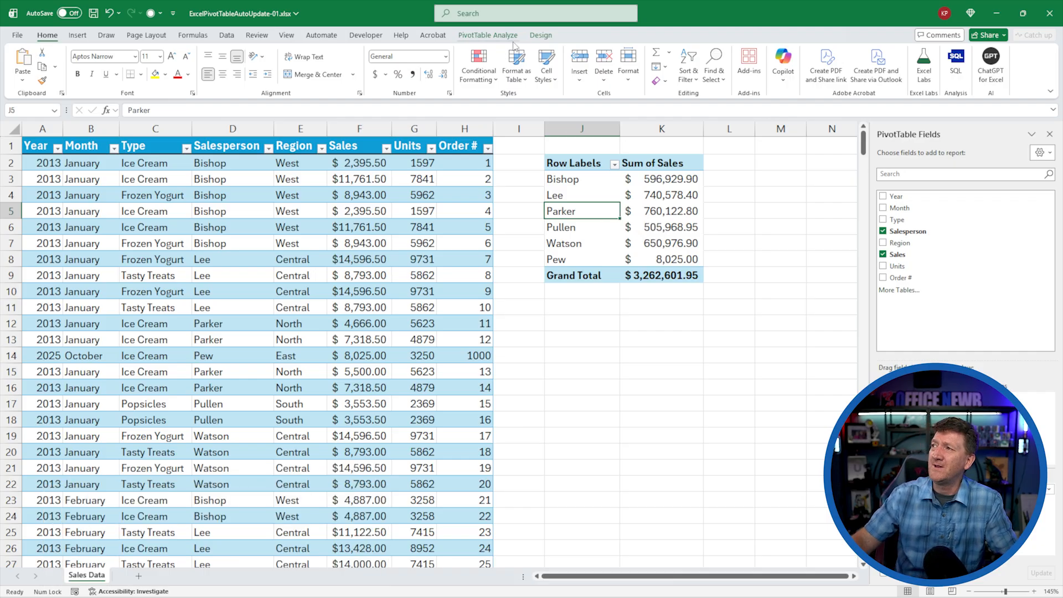
{"action": "left_click", "coordinate": [488, 34]}
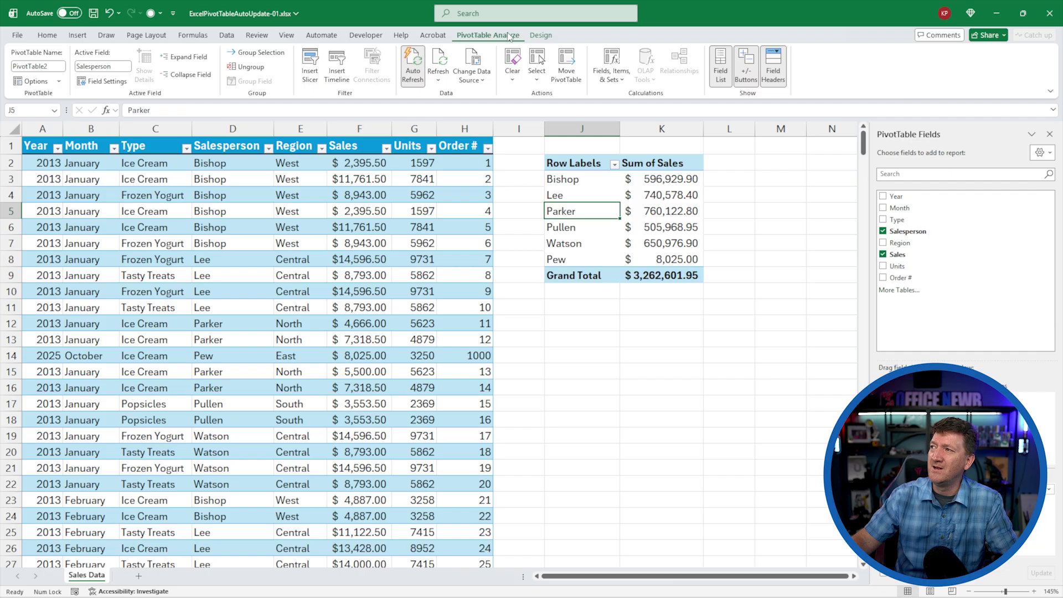